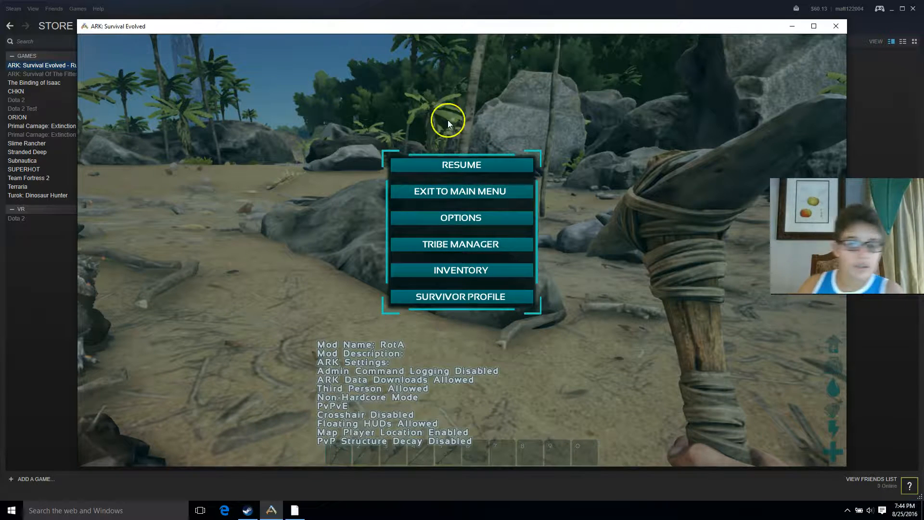
mouse_move(430, 151)
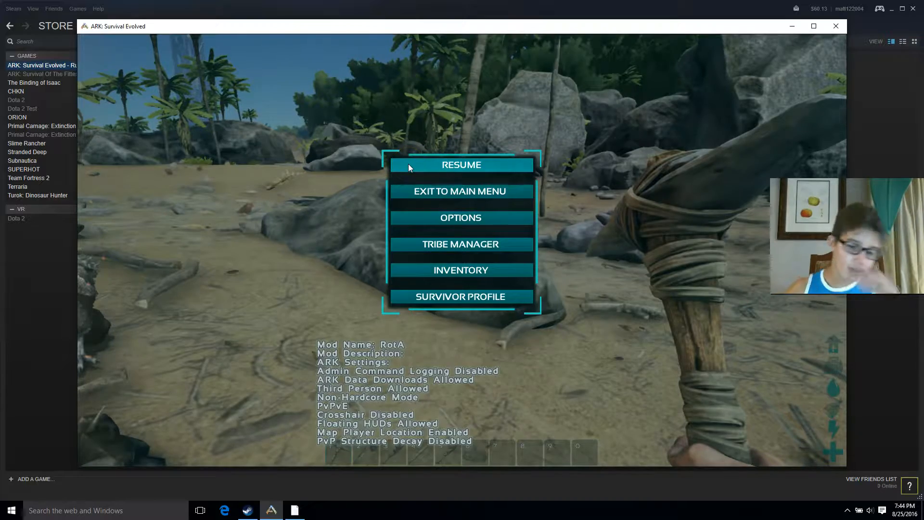
- Resume the game from the pause menu to reach the survivor's inventory and stats
click(461, 165)
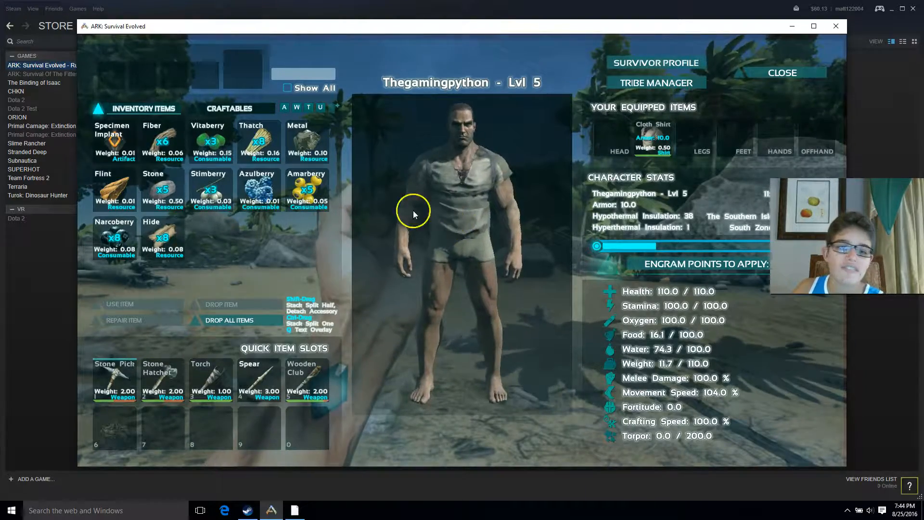
- Check the Craftables list, then leave the inventory to gather fiber, Tintoberries and Mejoberries
click(230, 108)
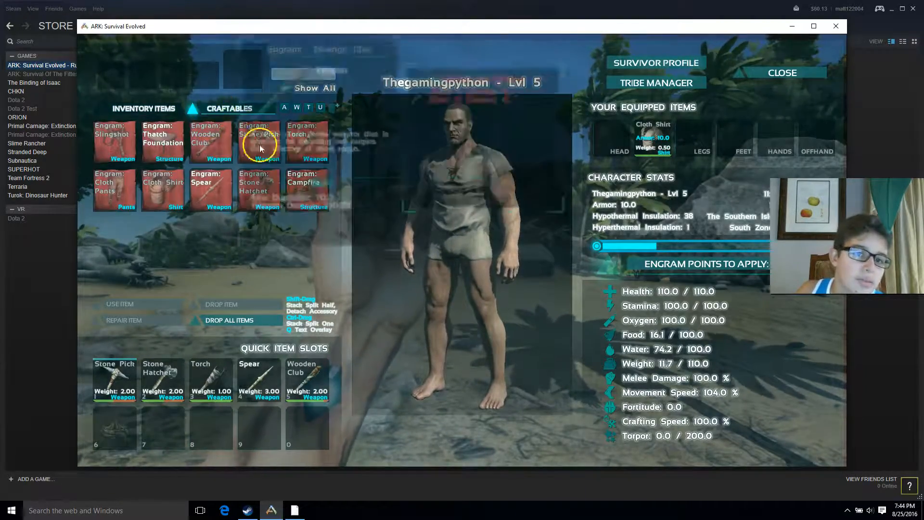
mouse_move(113, 189)
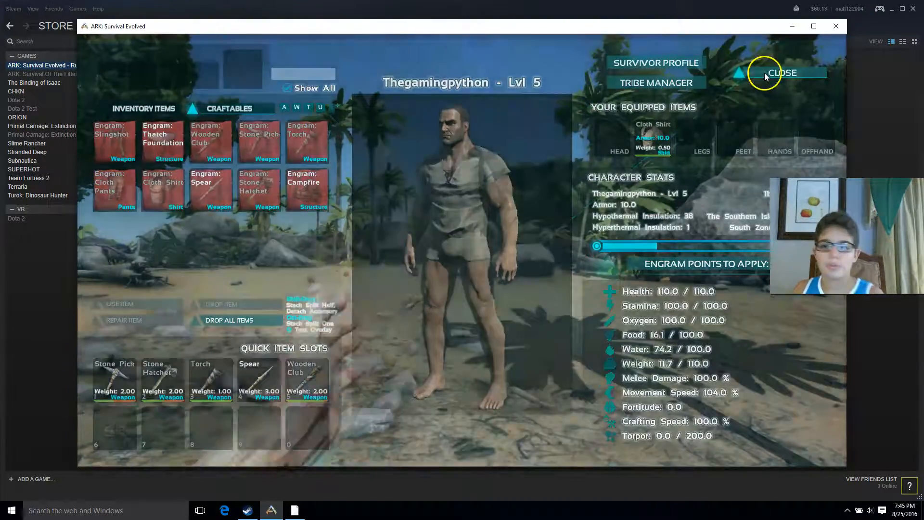
click(783, 73)
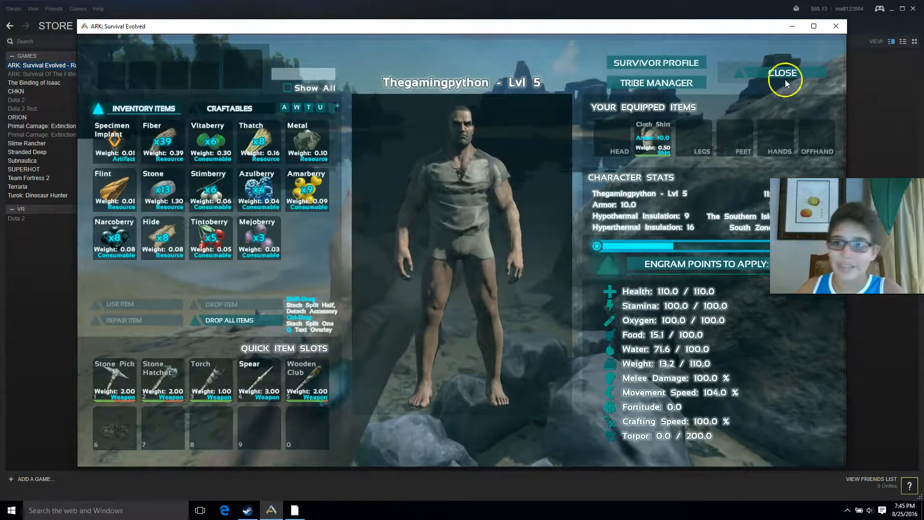
- Craft a Primitive Slingshot and return to the Inventory Items list
click(784, 73)
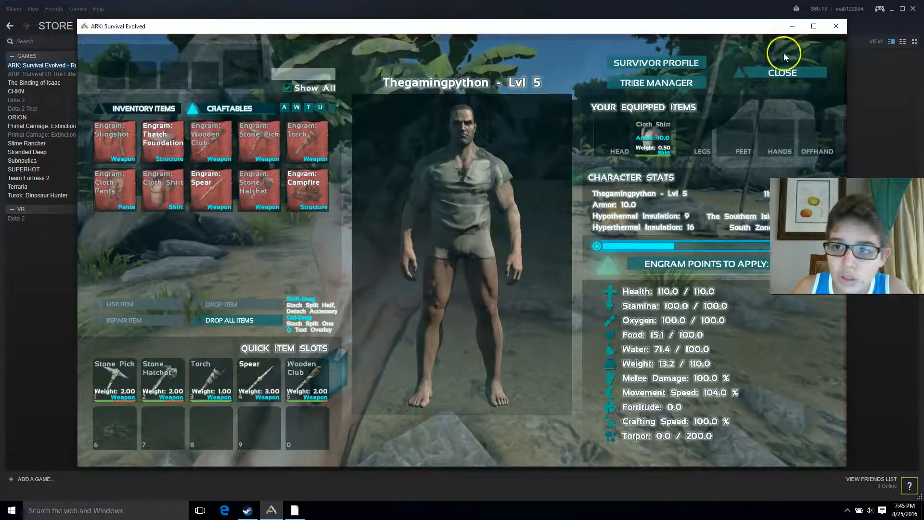
click(782, 73)
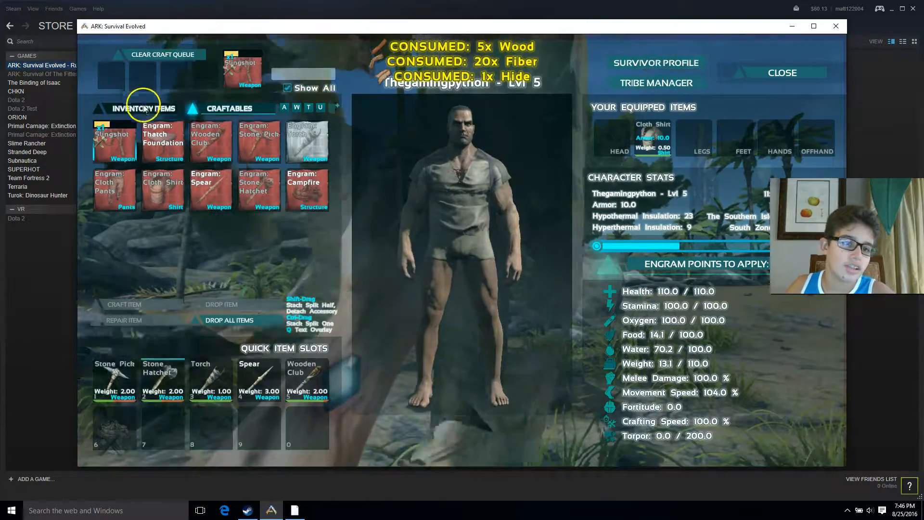
click(144, 108)
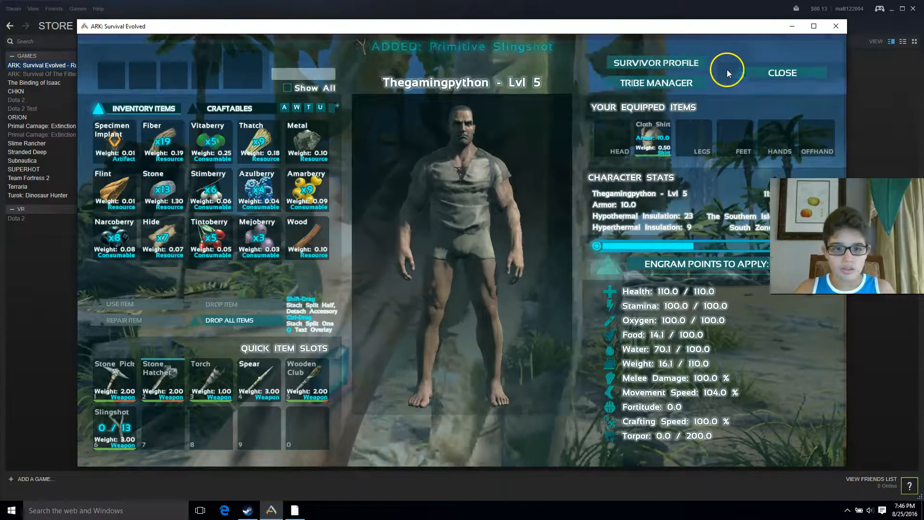
click(782, 72)
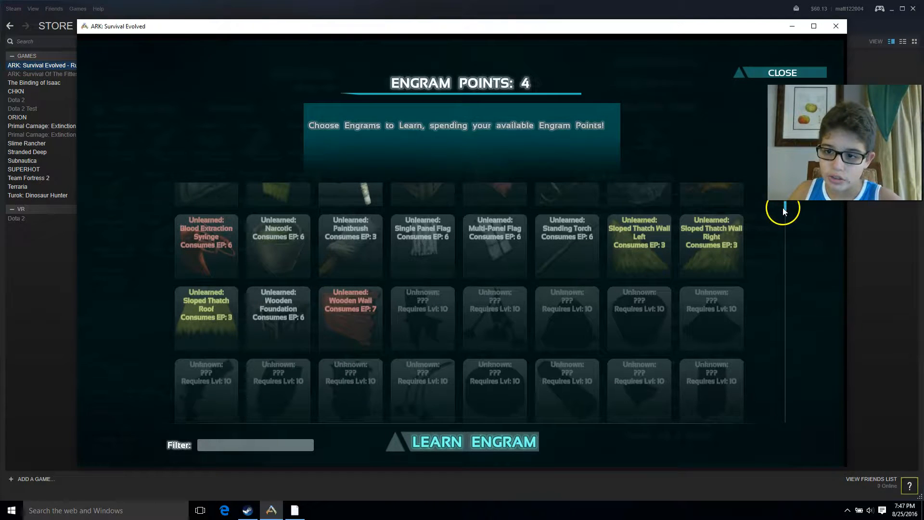
- Scroll the engram list, inspect a gear engram and learn the Corpse Finder engram
scroll(down, 3)
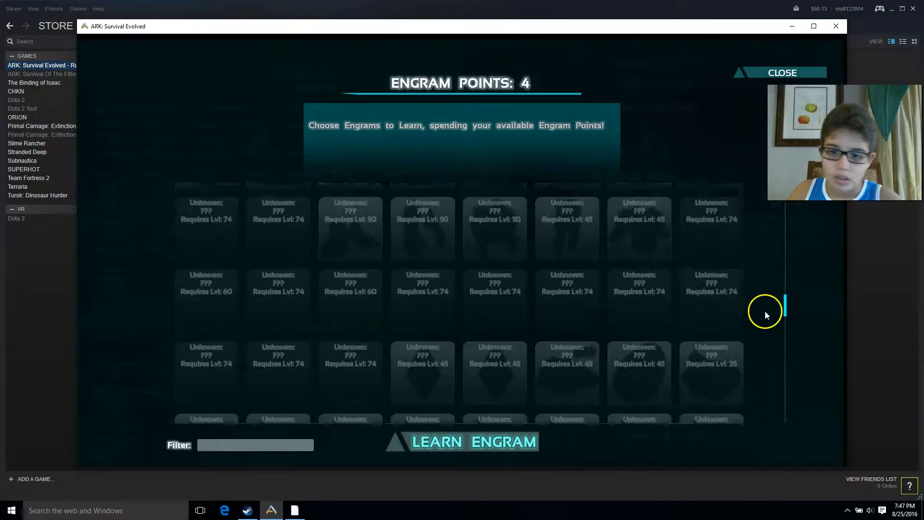
scroll(down, 3)
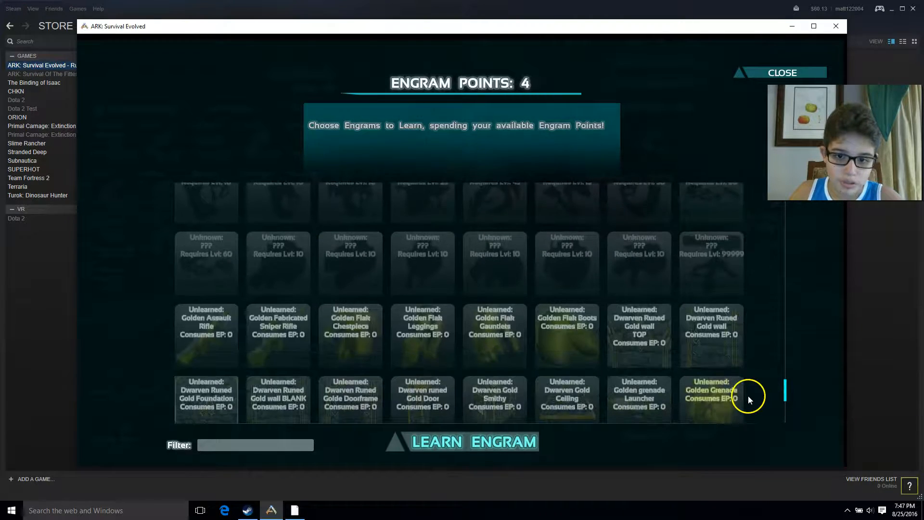
scroll(down, 3)
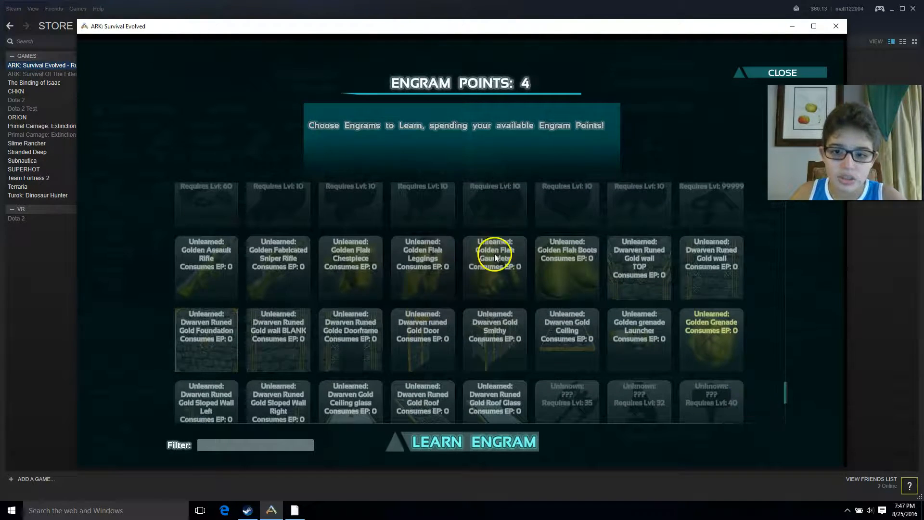
click(494, 265)
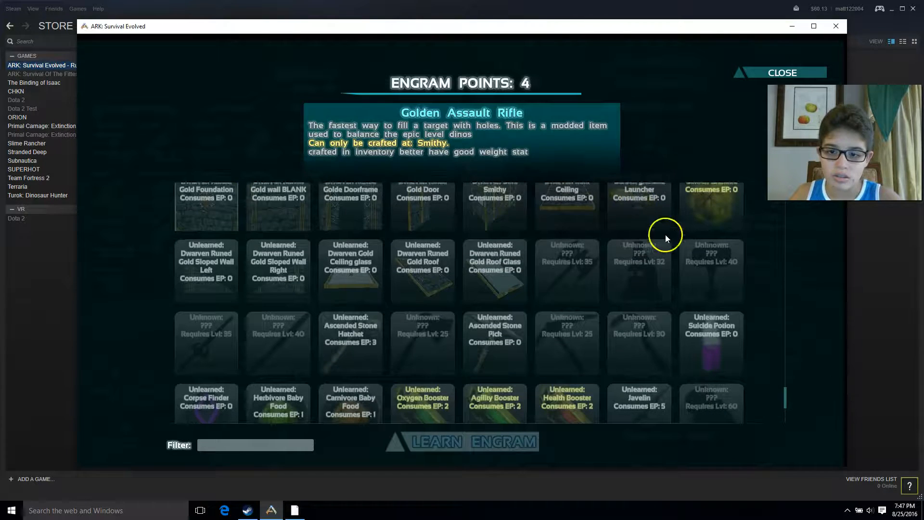
scroll(down, 3)
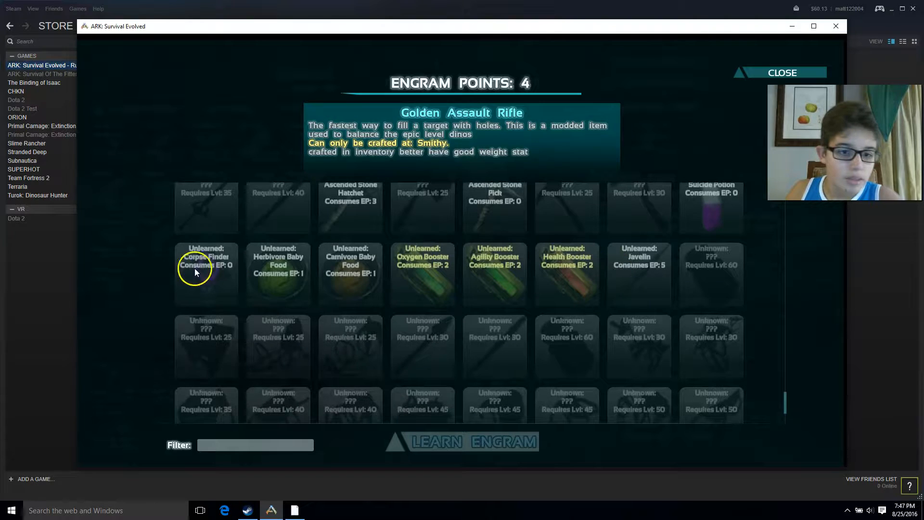
click(461, 441)
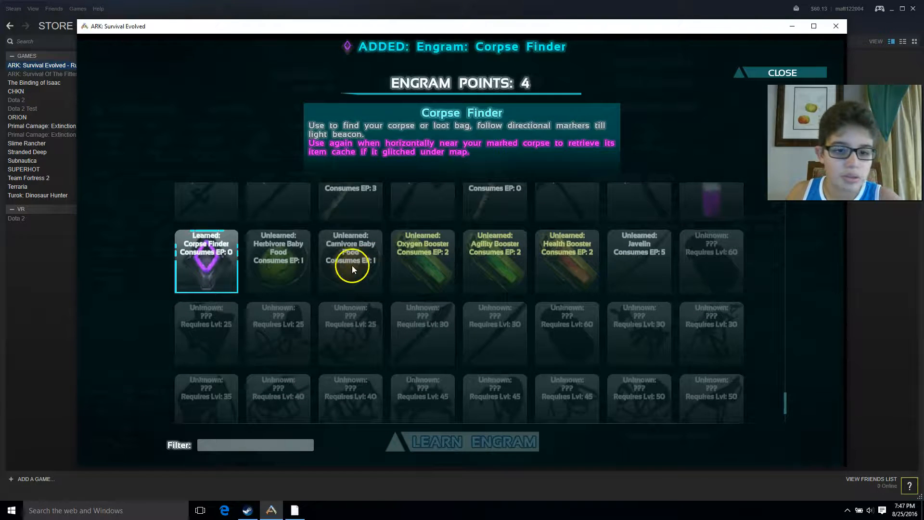
scroll(down, 3)
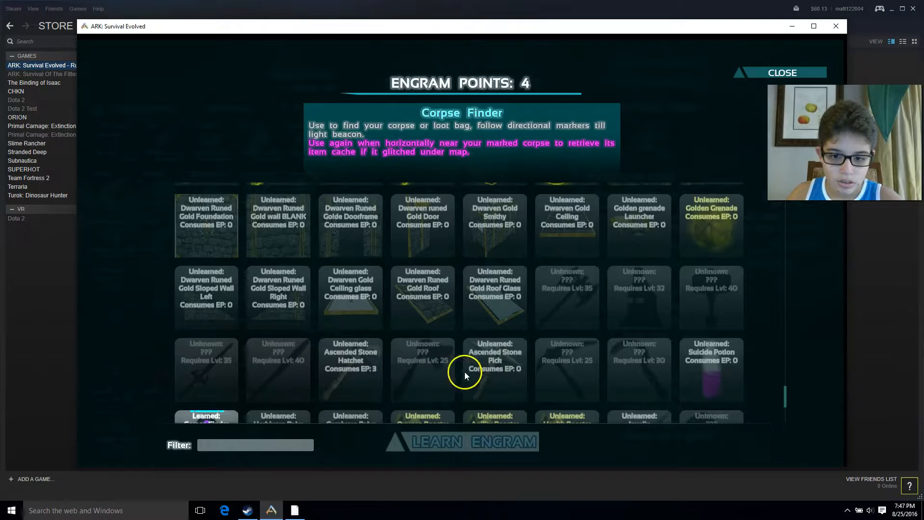
click(494, 369)
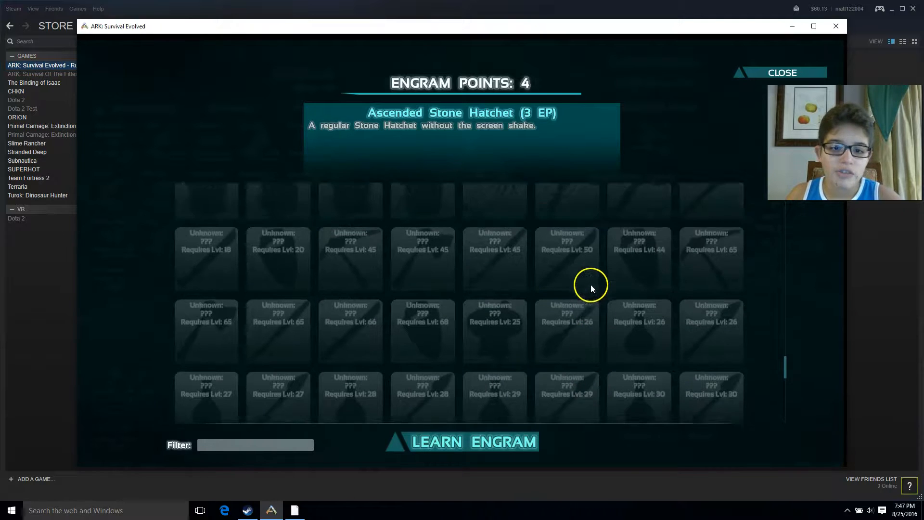
- Learn the Stormtrooper Boots, Body Armor, Helmet and Pants skin engrams
scroll(down, 3)
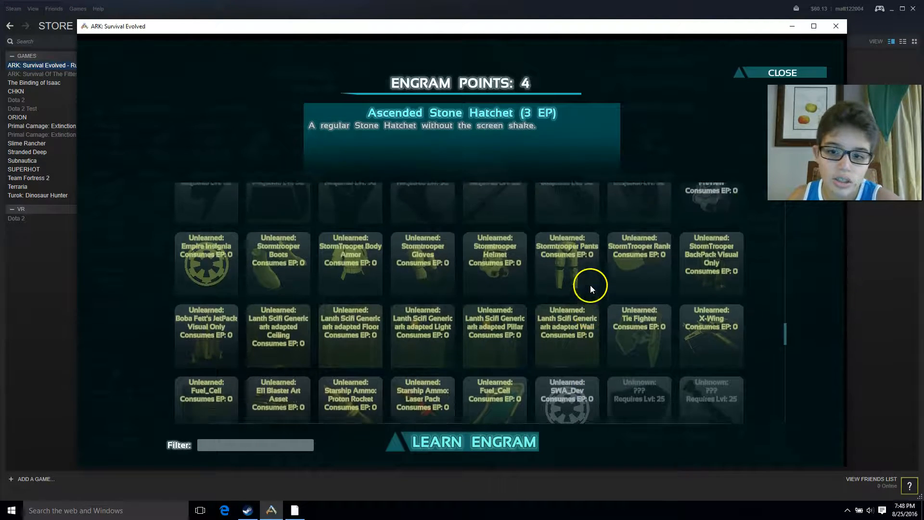
click(278, 302)
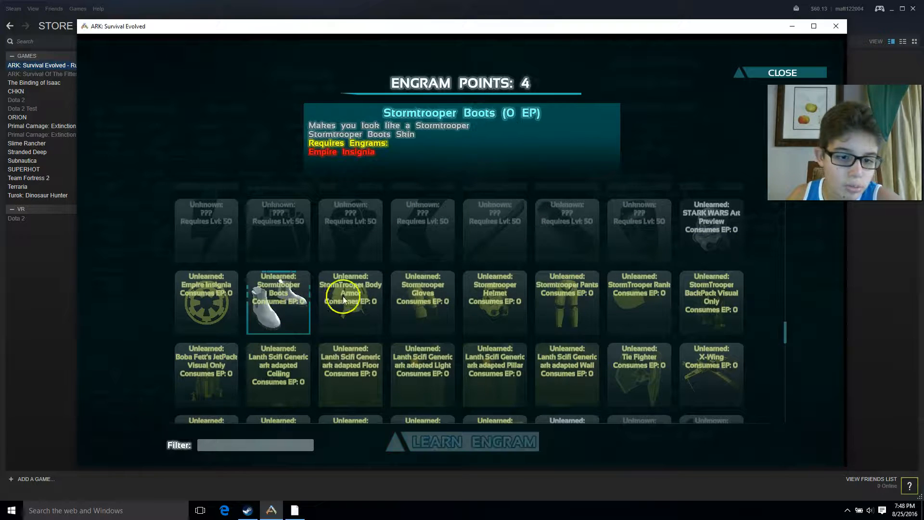
mouse_move(659, 303)
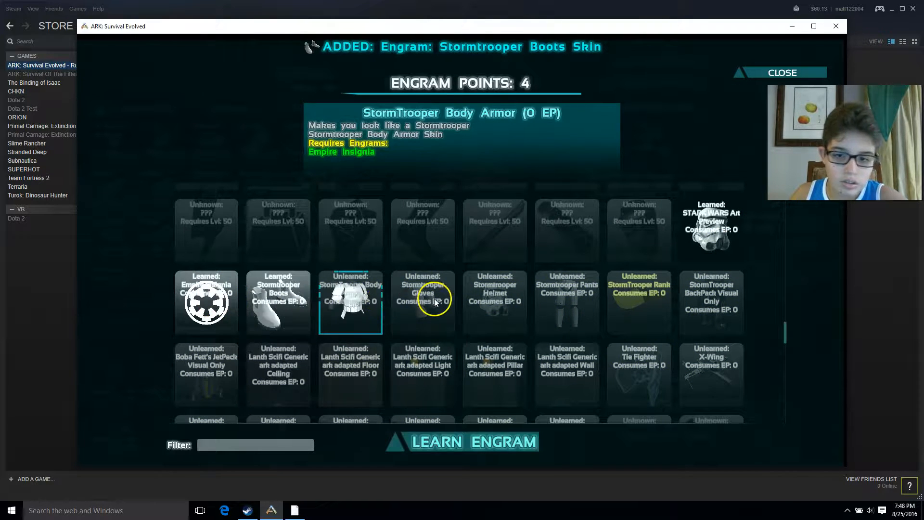
click(460, 441)
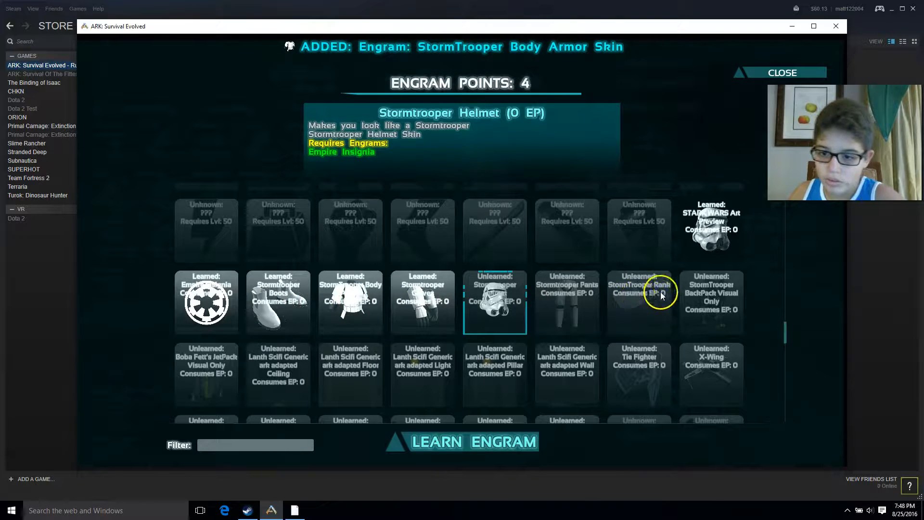
click(461, 441)
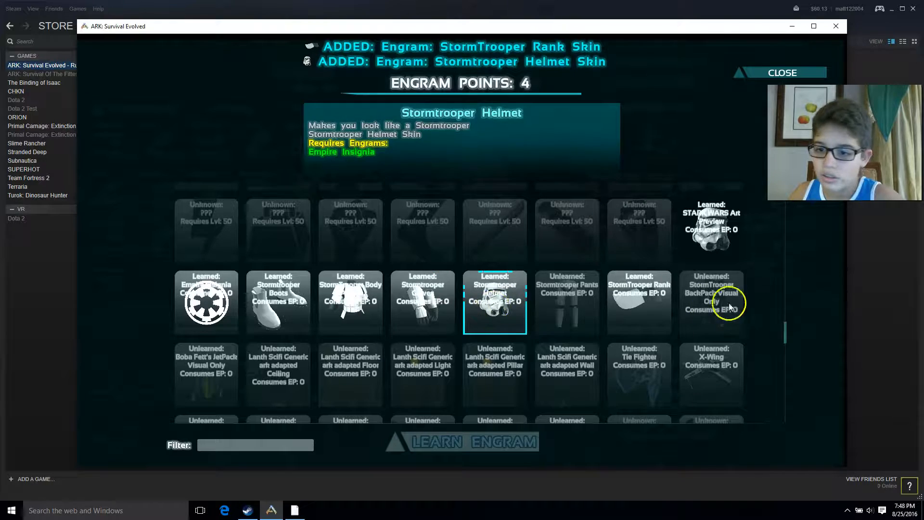
click(711, 303)
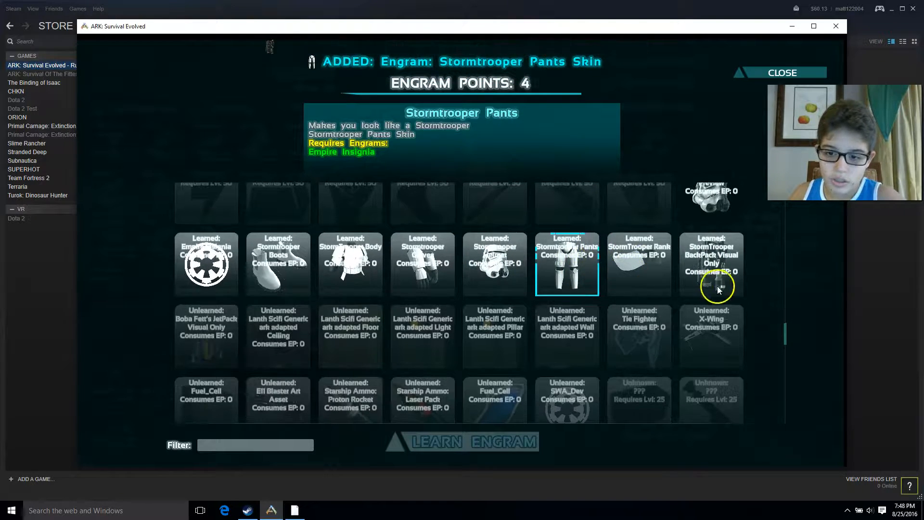
click(638, 336)
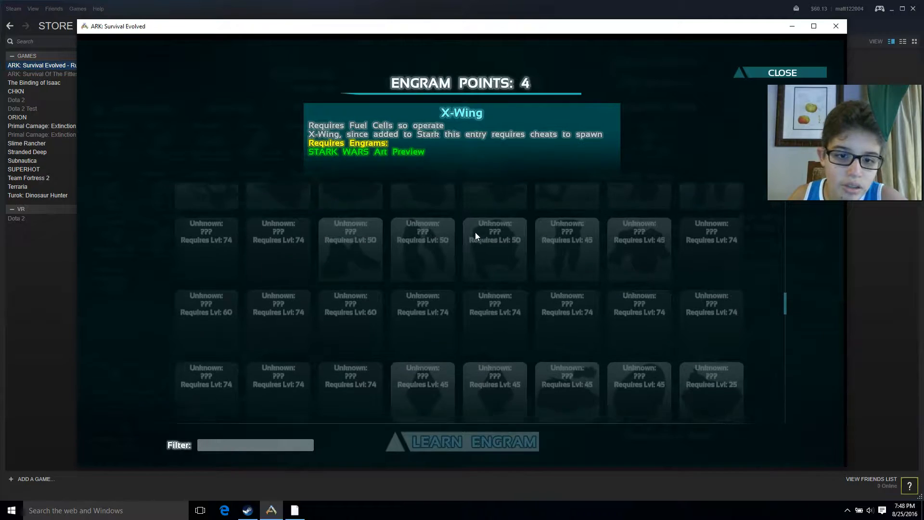
scroll(down, 3)
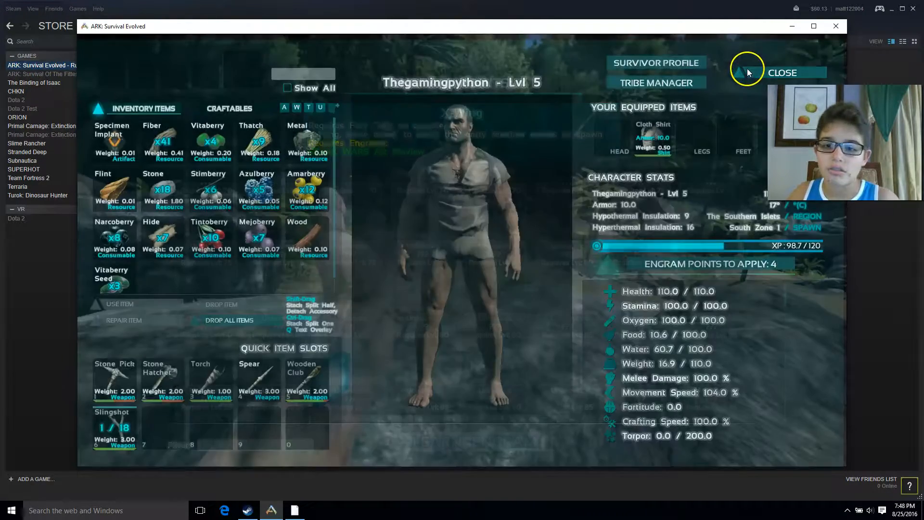
- Show the Craftables list with the new Stormtrooper pants, helmet, gloves and boots skins
click(229, 107)
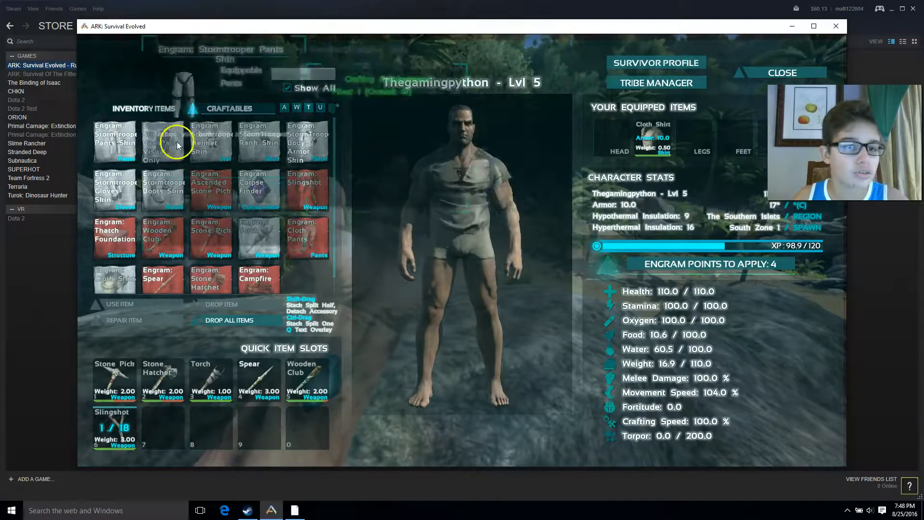
mouse_move(307, 141)
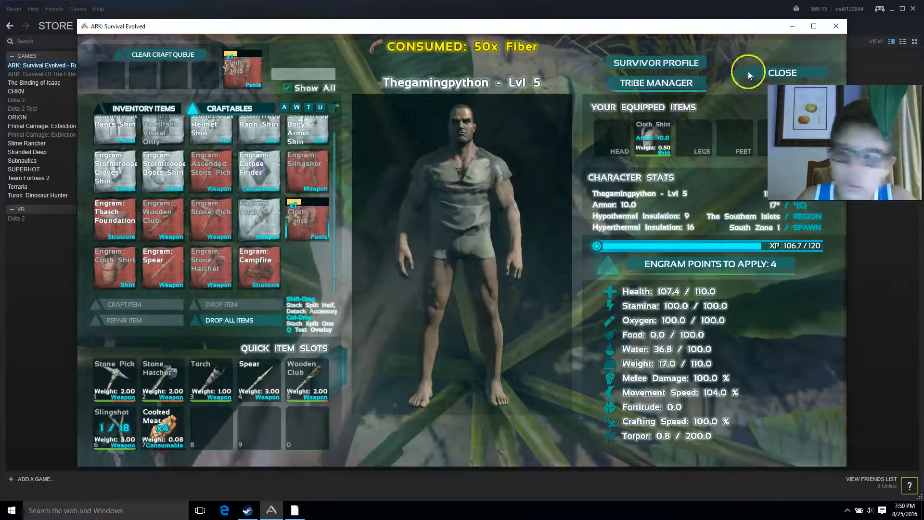
- Craft the Stormtrooper Pants skin and return to the carried inventory items
click(782, 72)
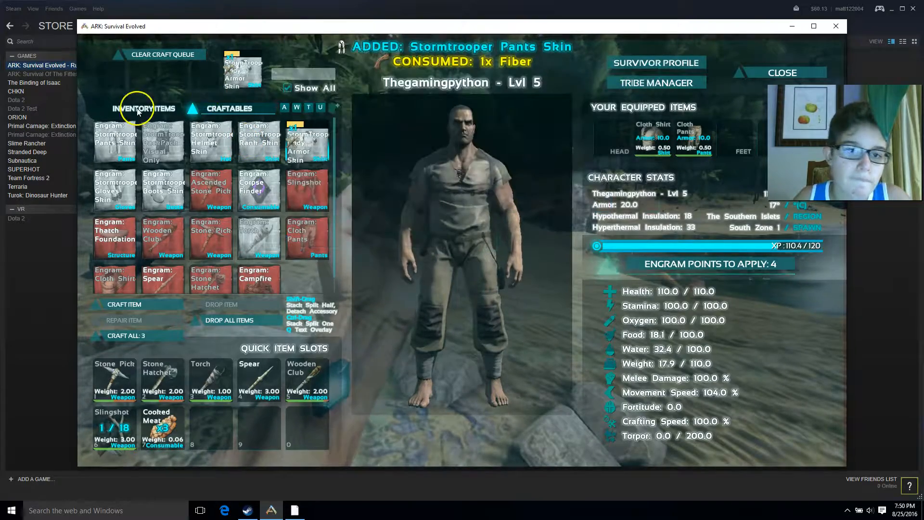
click(144, 108)
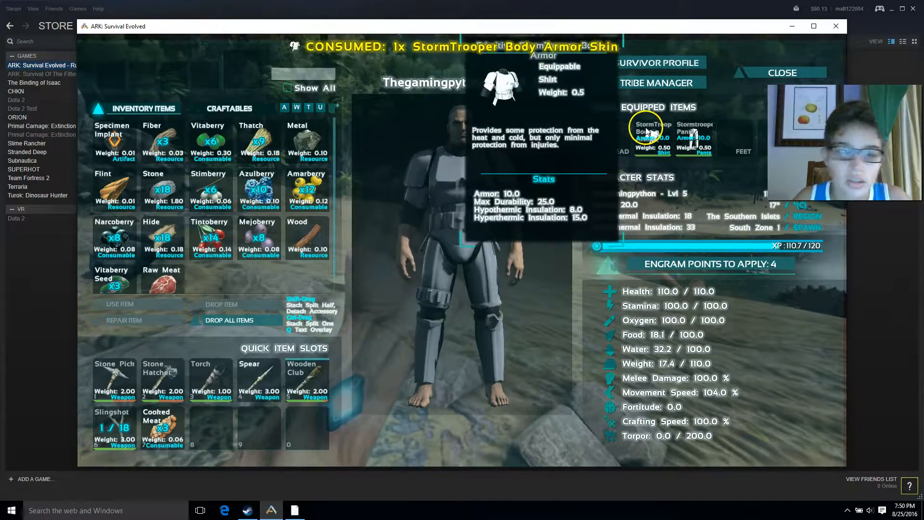
- Apply the Stormtrooper Helmet skin and close the character inventory
click(781, 72)
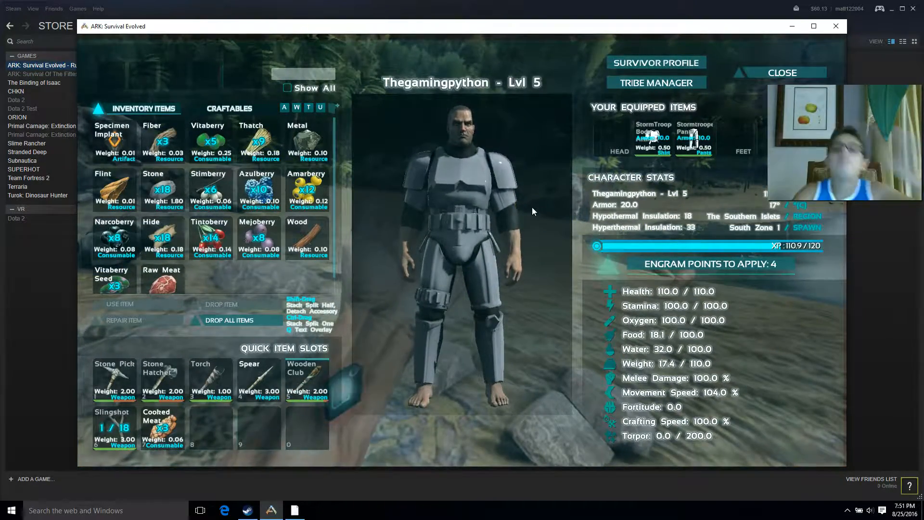
click(782, 72)
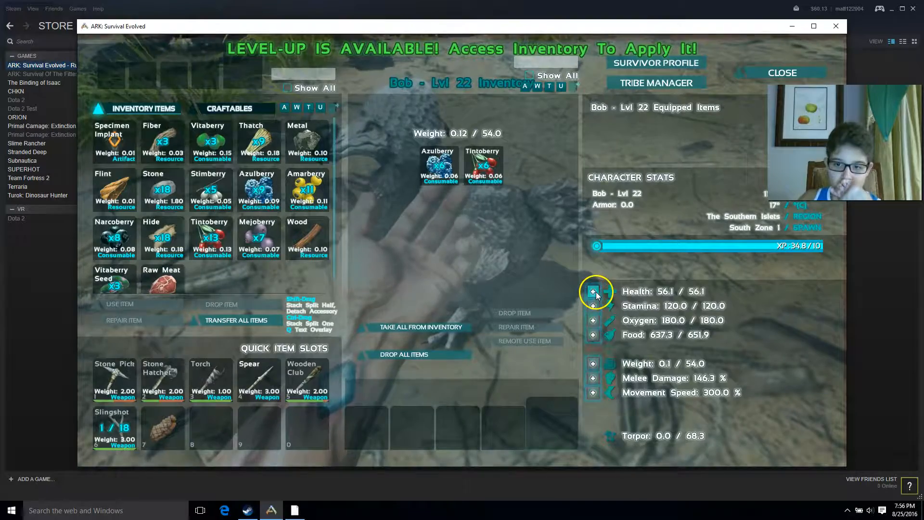
- Spend the level-up point on health, then learn Hide Sleeping Bag and Simple Bed engrams
click(593, 291)
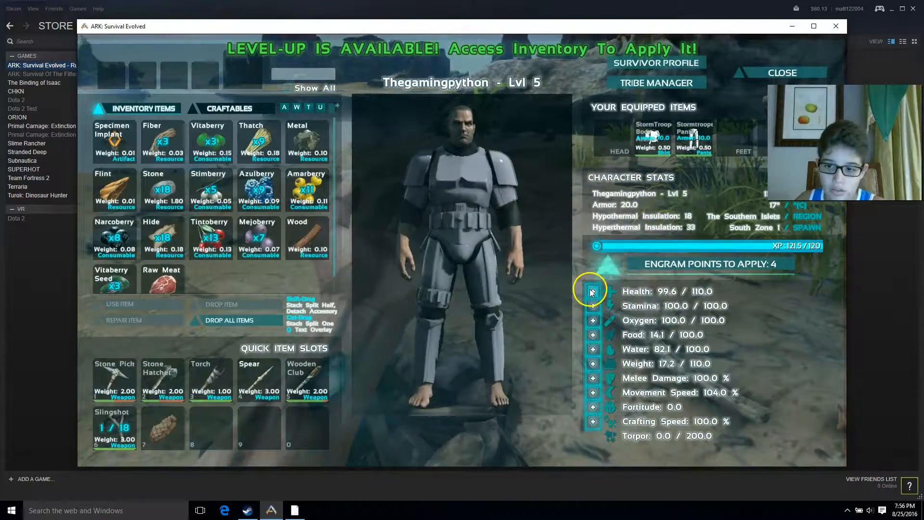
click(592, 291)
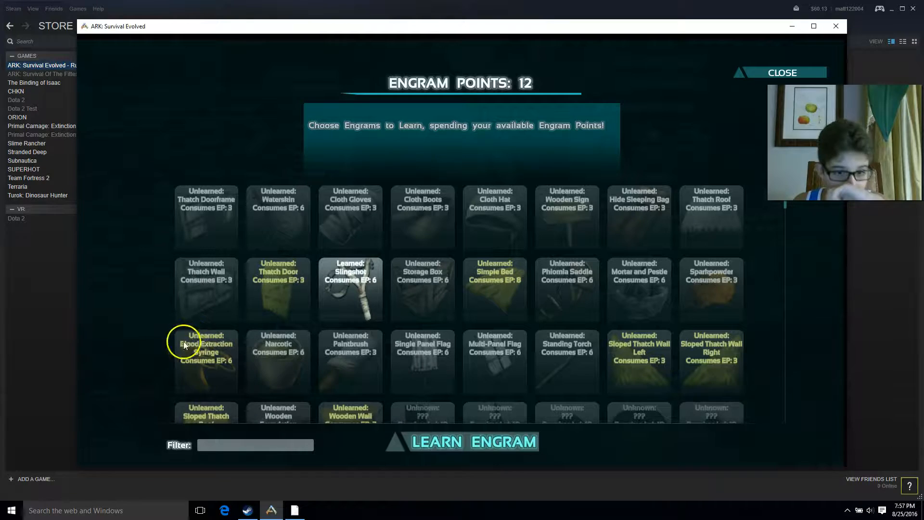
click(494, 286)
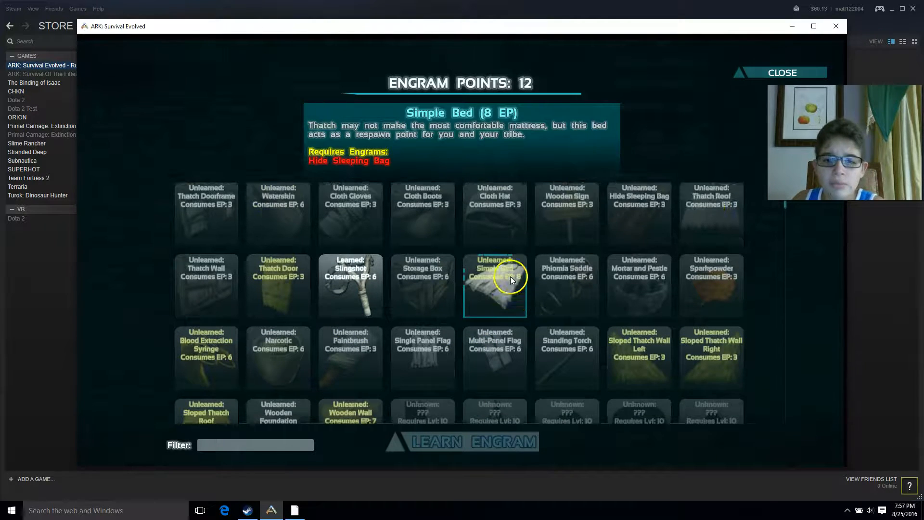
click(461, 441)
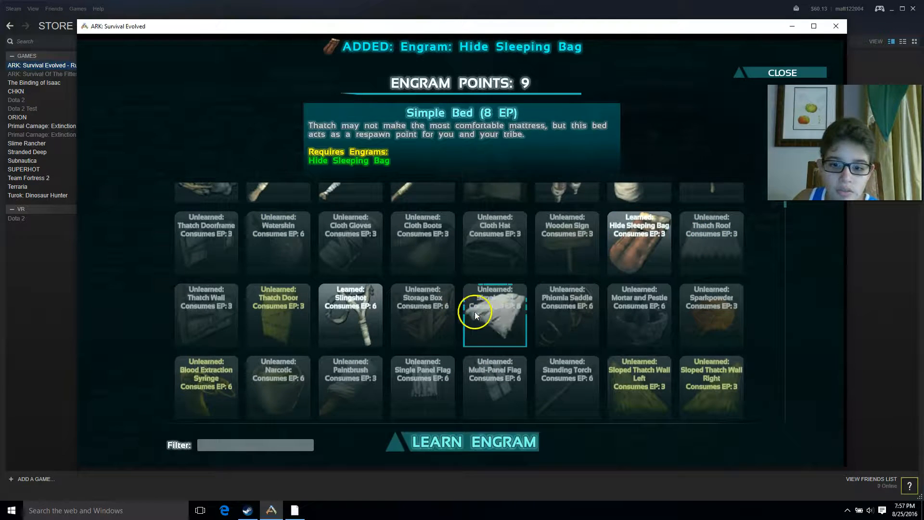
click(462, 441)
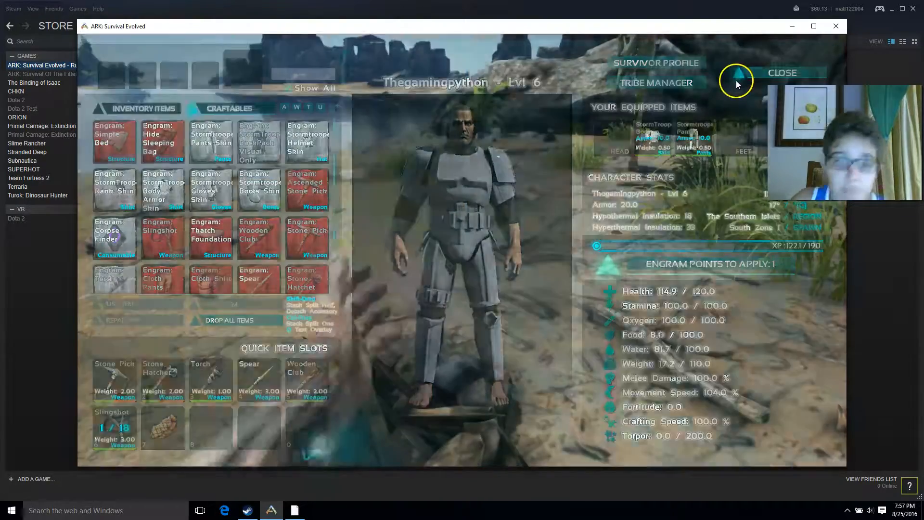
- Close the inventory and return to the world to hunt the level 9 Dilophosaurus
click(781, 72)
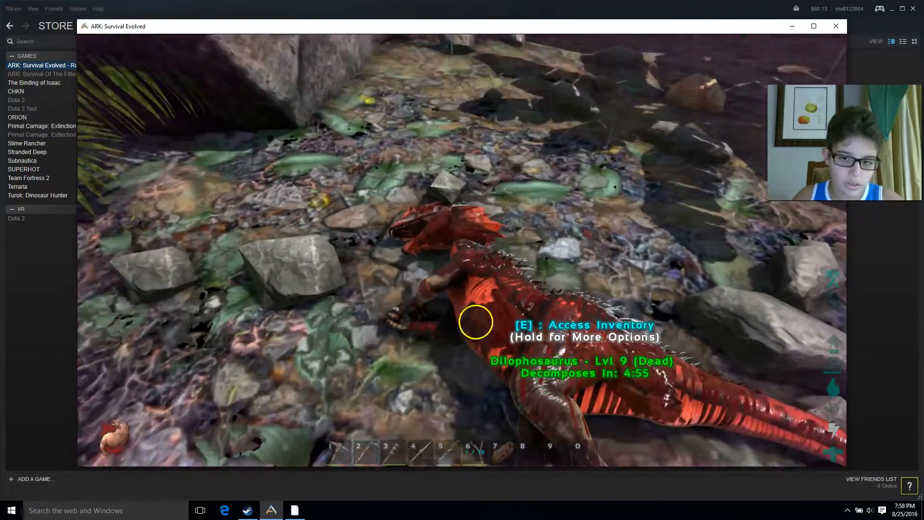
- Open the Dilophosaurus carcass inventory to collect its hide, then close it
key(e)
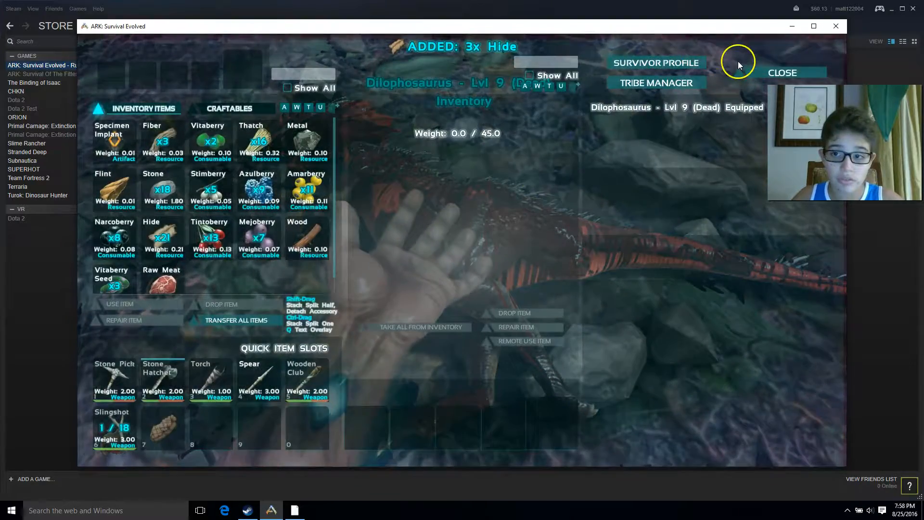
click(782, 73)
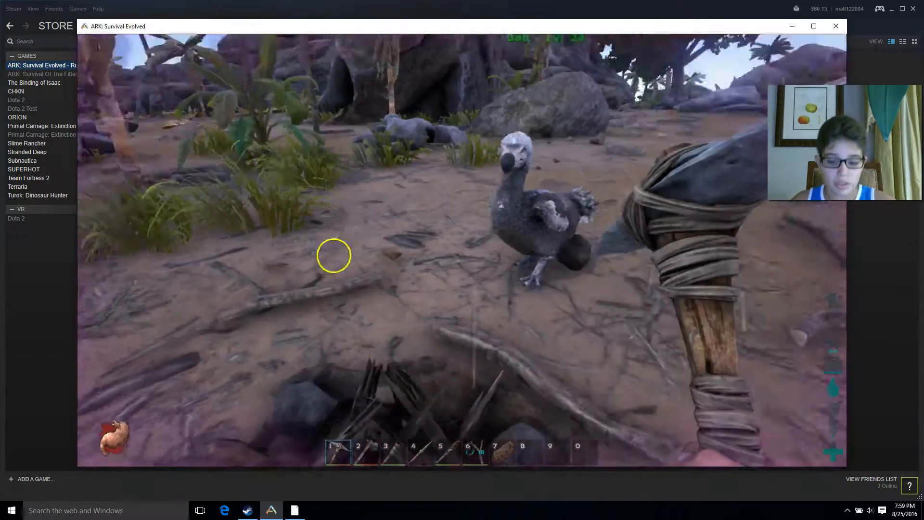
- Bring up the inventory while knocking out the level 43 Dilophosaurus with slingshot stones
key(i)
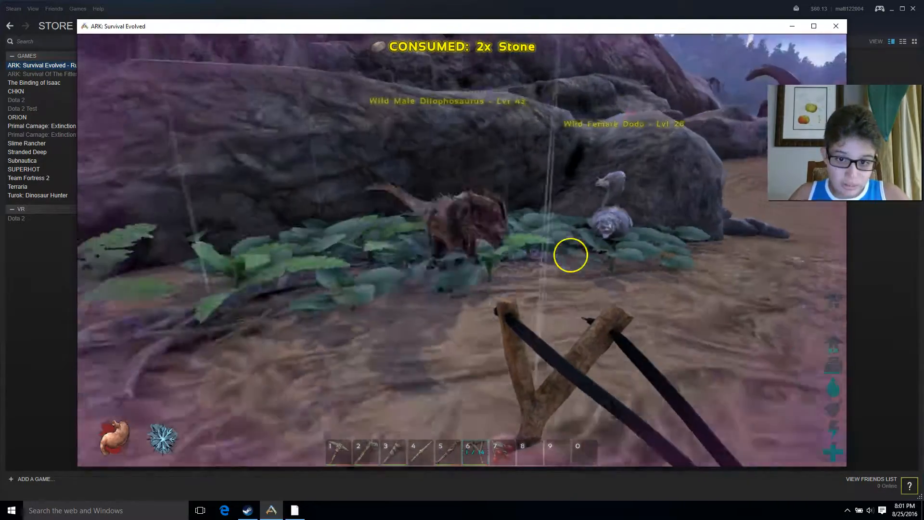
mouse_move(700, 170)
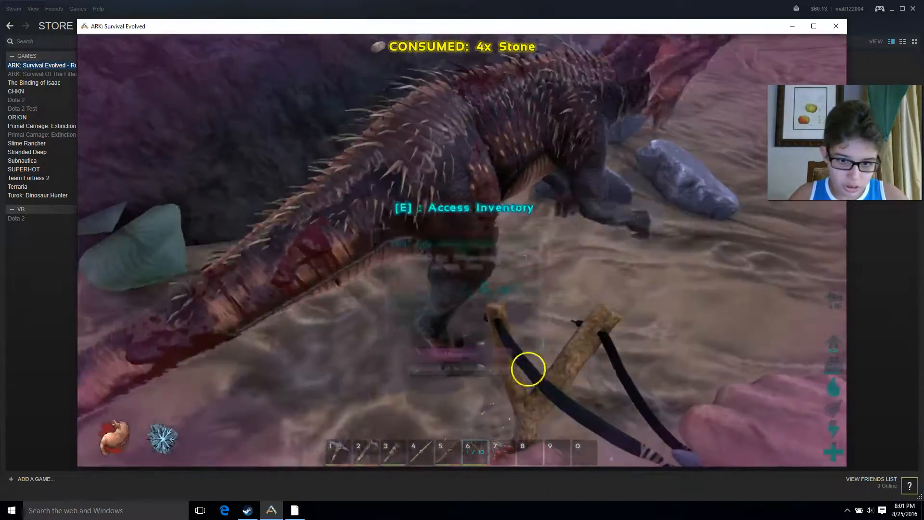
- Load Raw Meat and Azulberries into the unconscious Dilophosaurus's inventory, then close it
key(e)
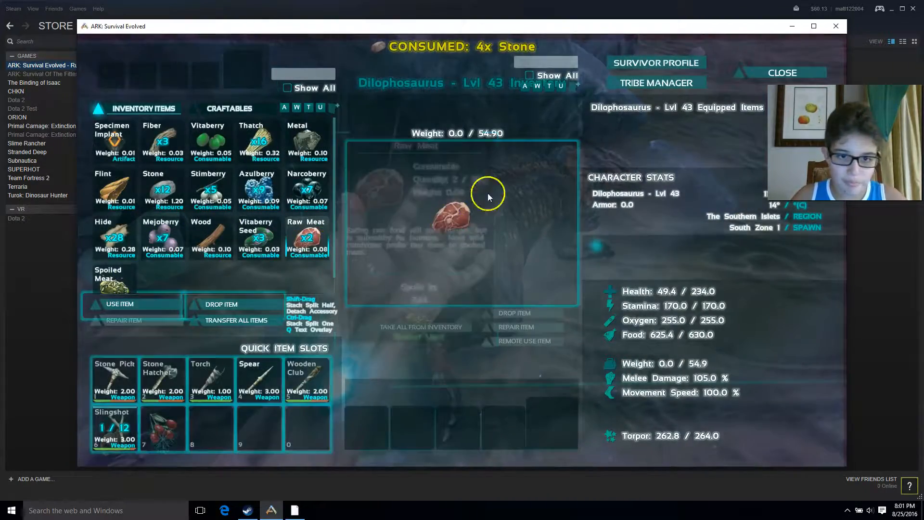
click(782, 72)
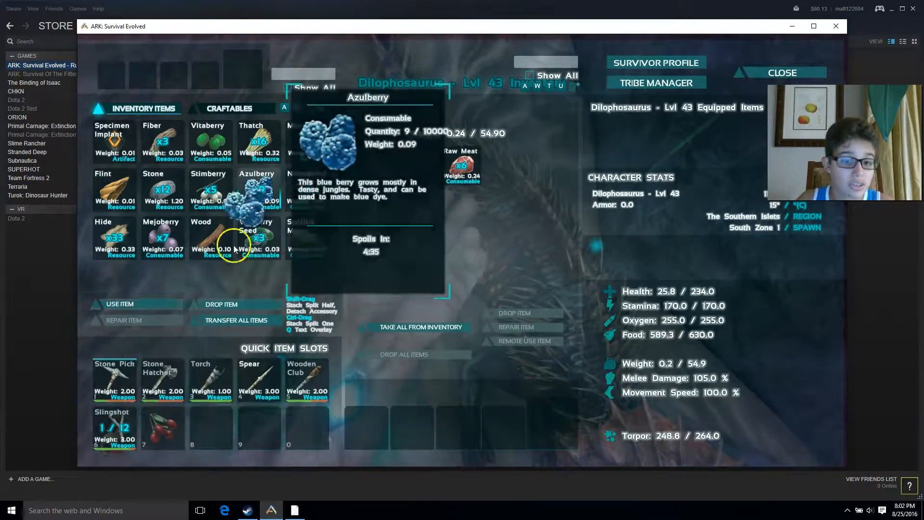
click(782, 72)
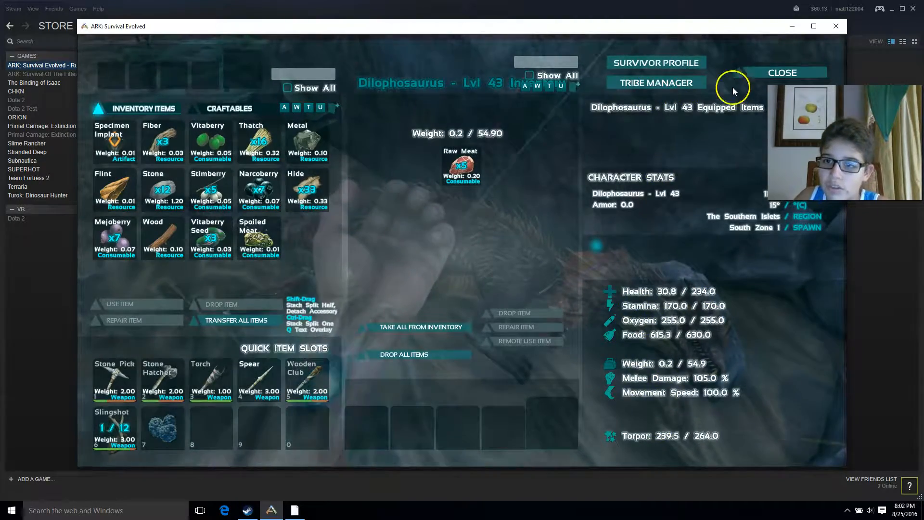
- Leave the Dilophosaurus's inventory and review the survivor's inventory and gathered berries
click(782, 72)
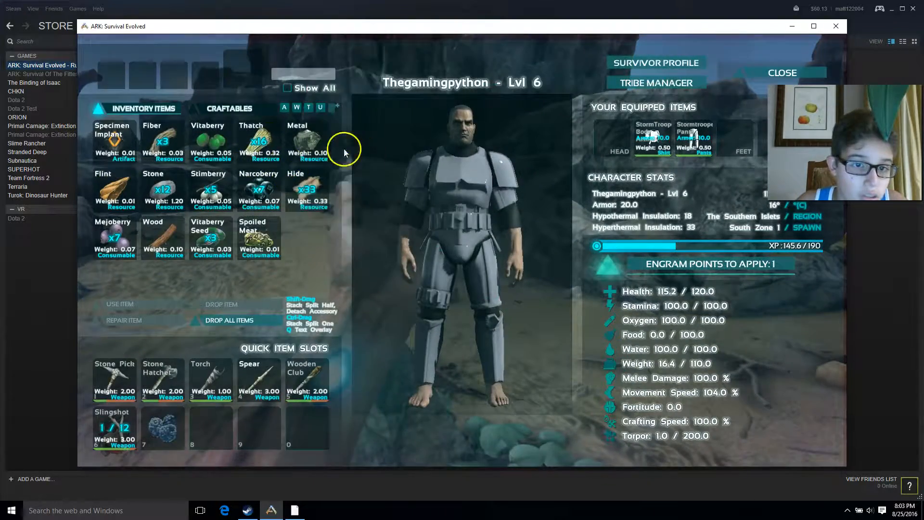
mouse_move(210, 239)
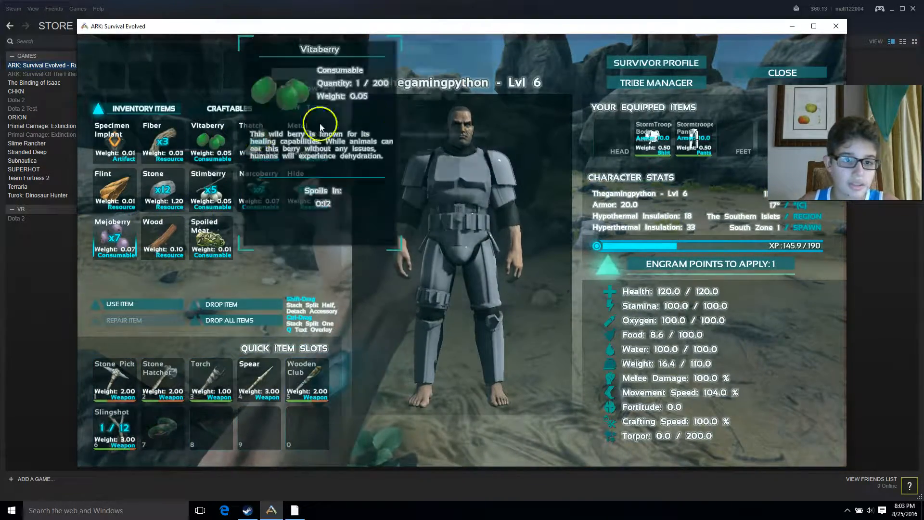
click(782, 71)
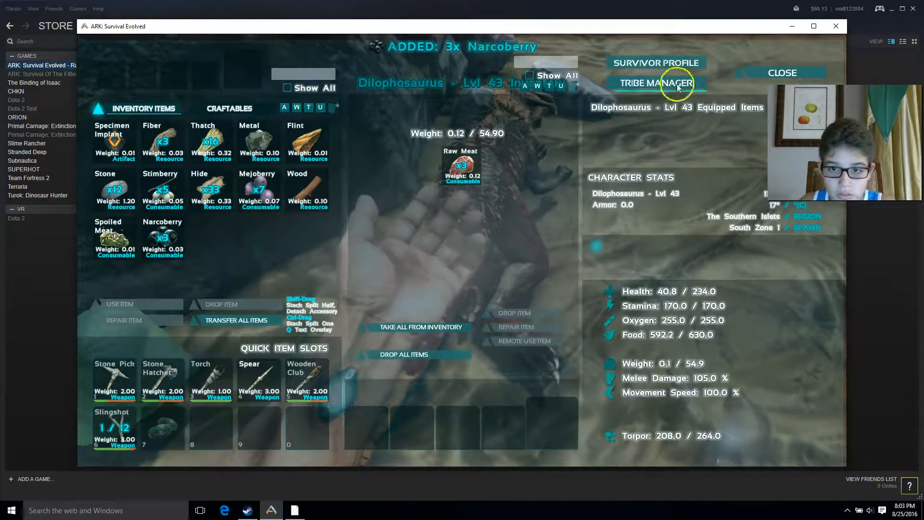
- Add three Narcoberries to the Dilophosaurus's inventory and close it
click(780, 72)
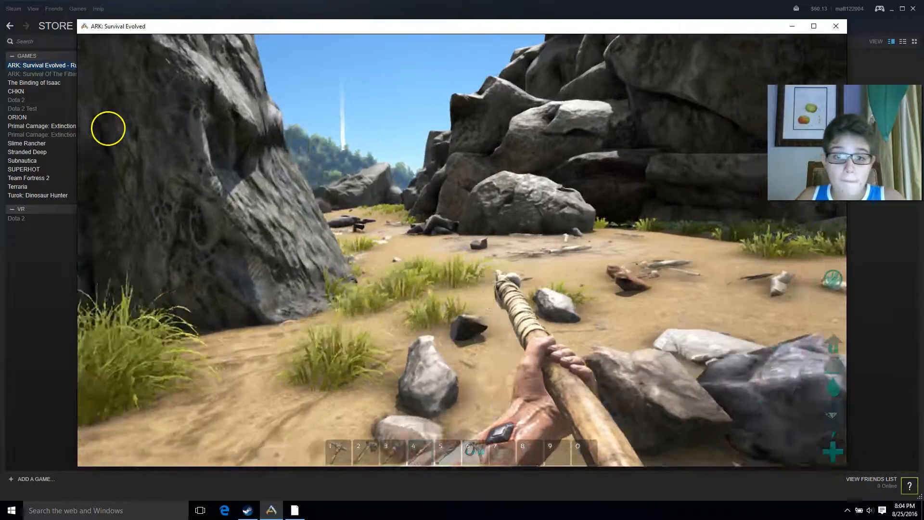
- Bring up the pause menu showing the server's mod settings
key(Escape)
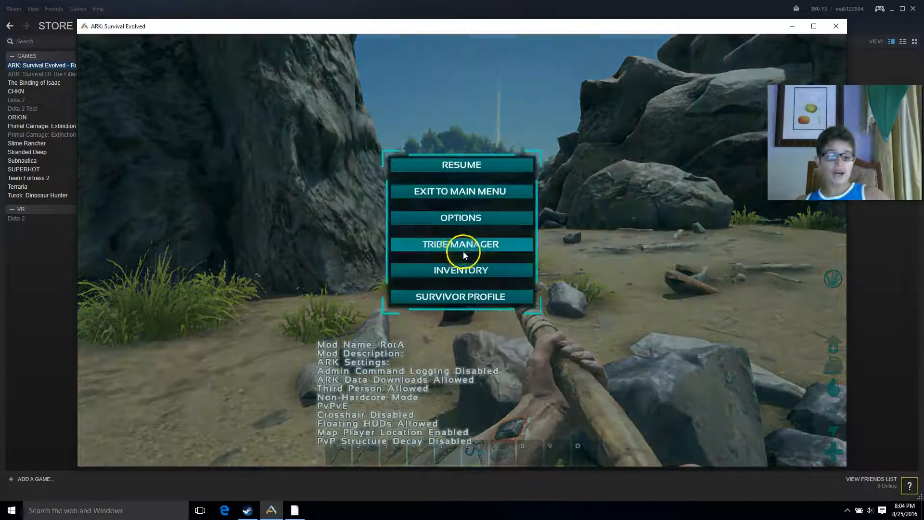